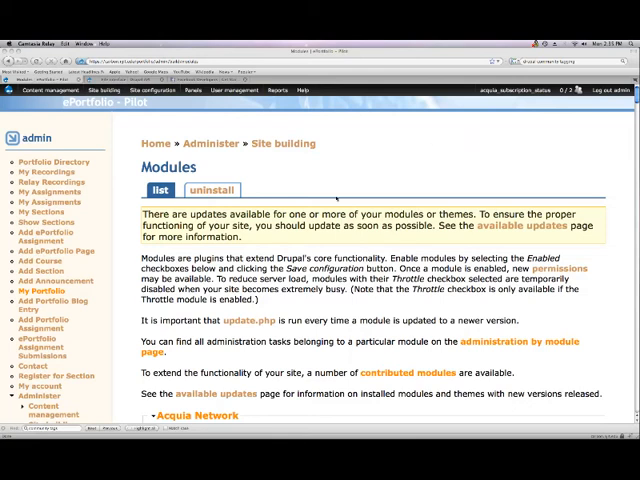
mouse_move(412, 174)
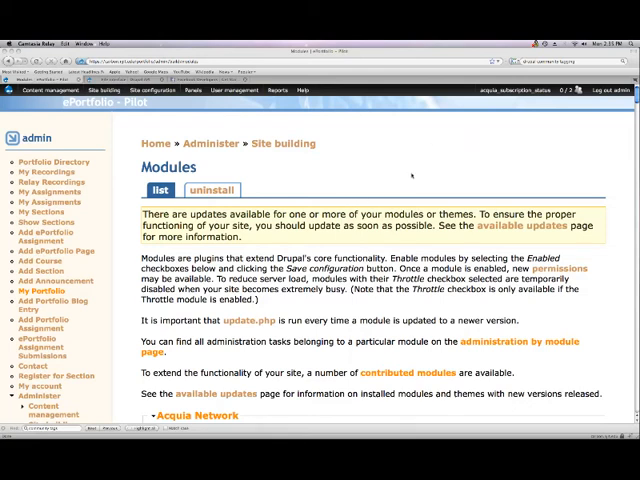
mouse_move(410, 174)
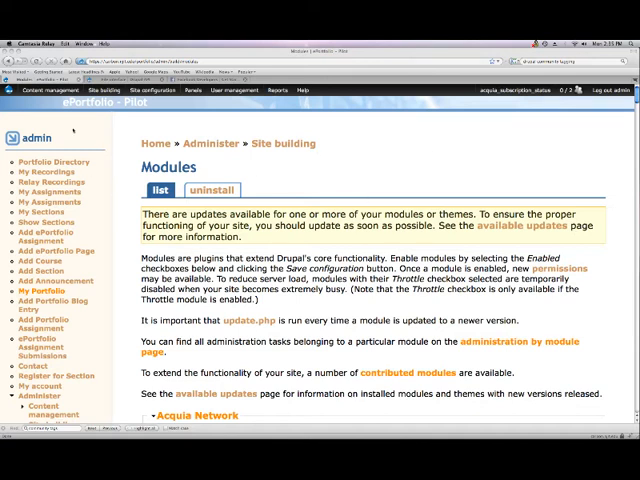
- Scroll the Modules page to the bottom so the Voting group and Save configuration button are visible
click(100, 90)
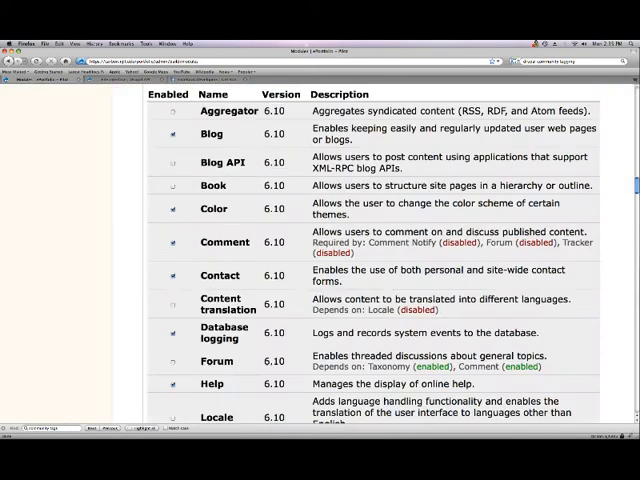
scroll(down, 3)
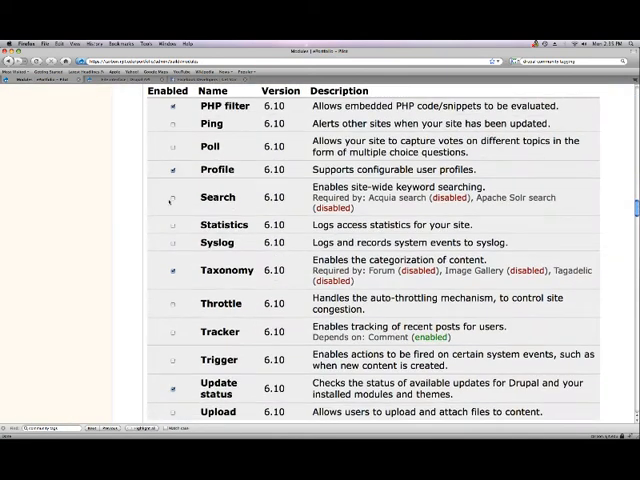
click(170, 196)
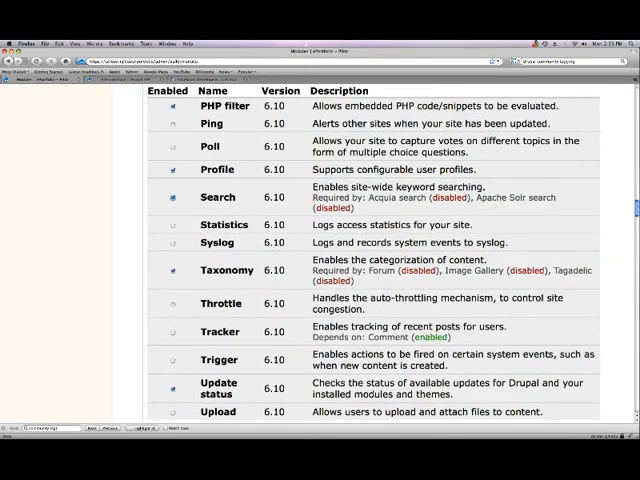
scroll(down, 3)
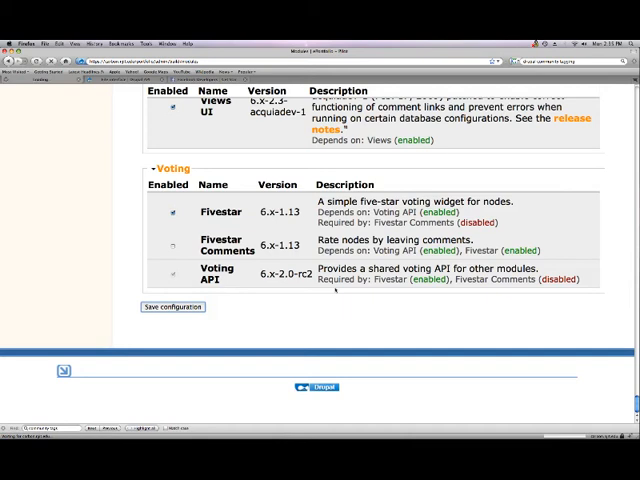
mouse_move(460, 340)
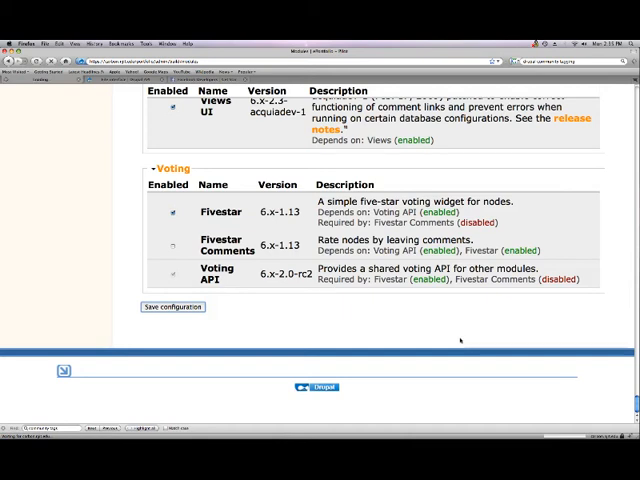